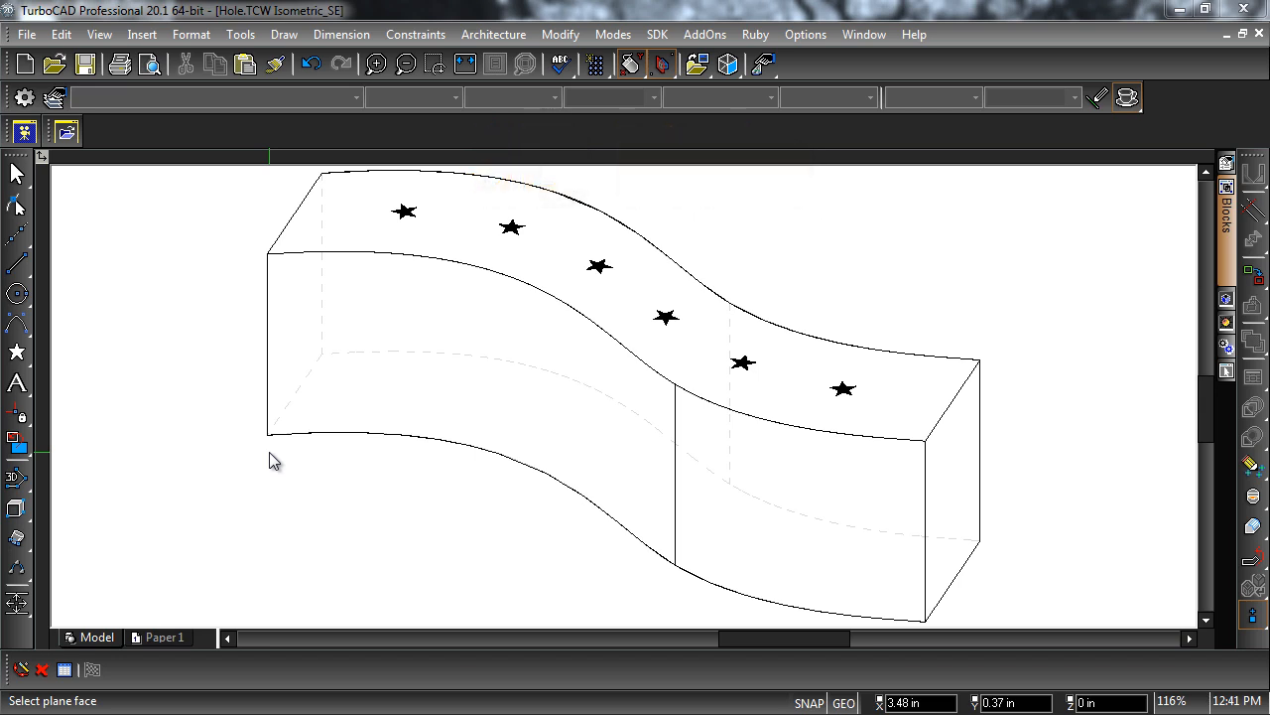
mouse_move(929, 526)
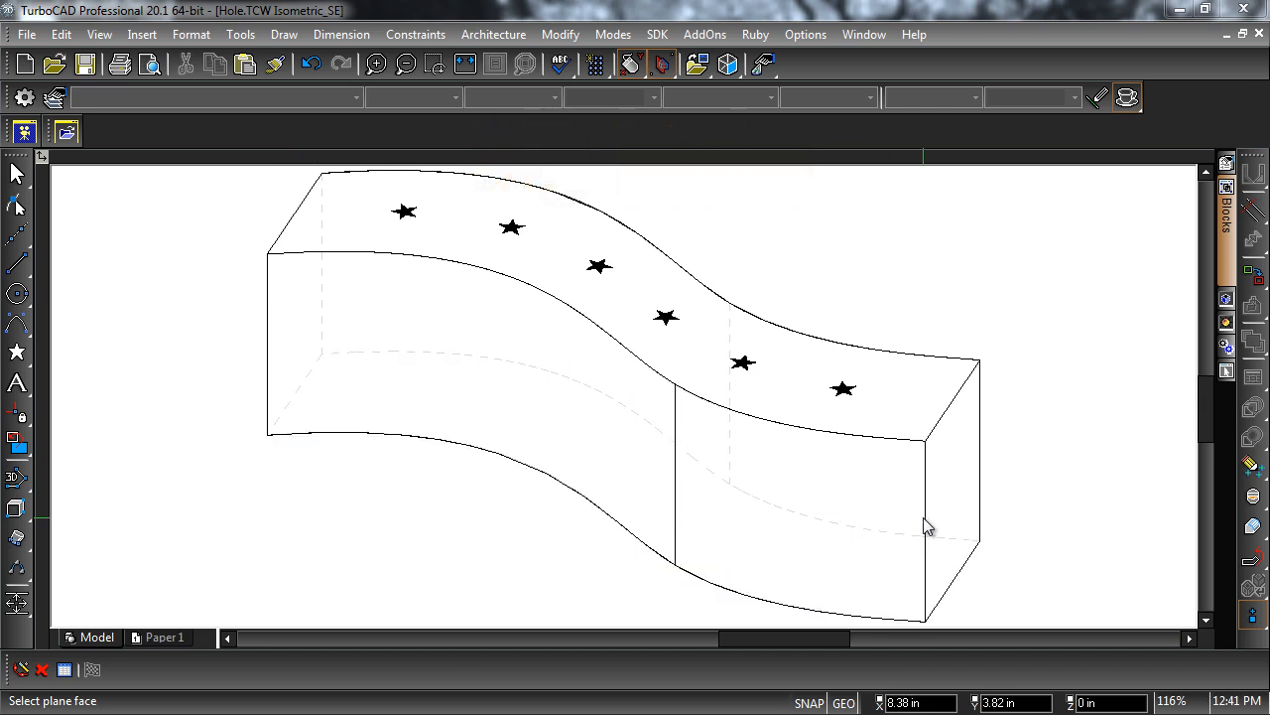
Step: Pick the top face of the curved solid as the surface to drill holes into
left_click(913, 407)
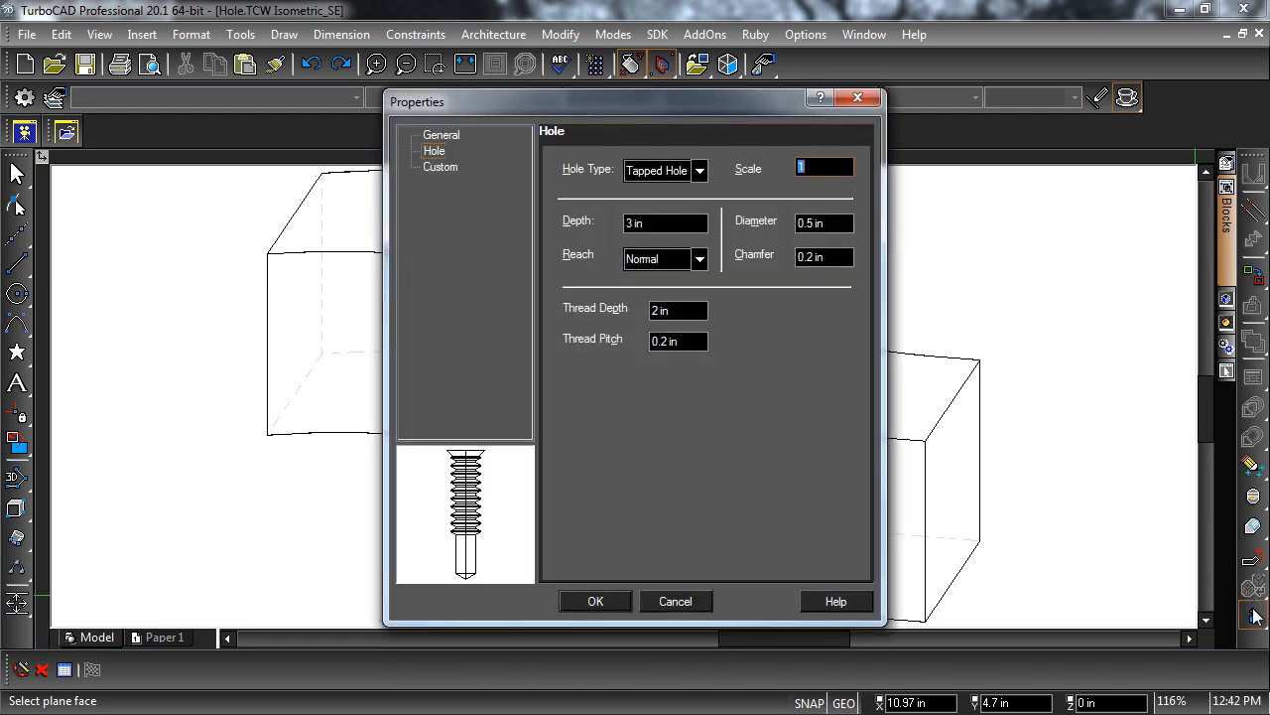
Step: Make the hole a plain hole, 1 in deep, 0.5 in diameter with 0 chamfer, and confirm
left_click(698, 170)
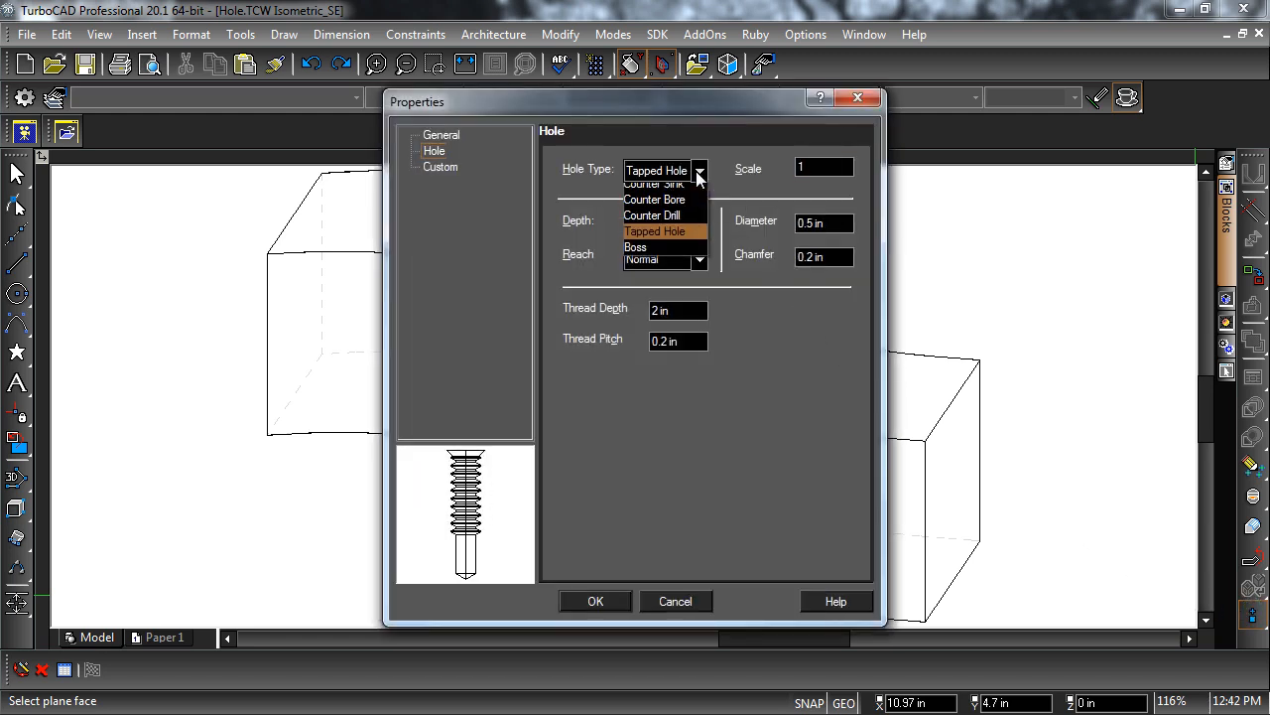
left_click(655, 171)
type("1")
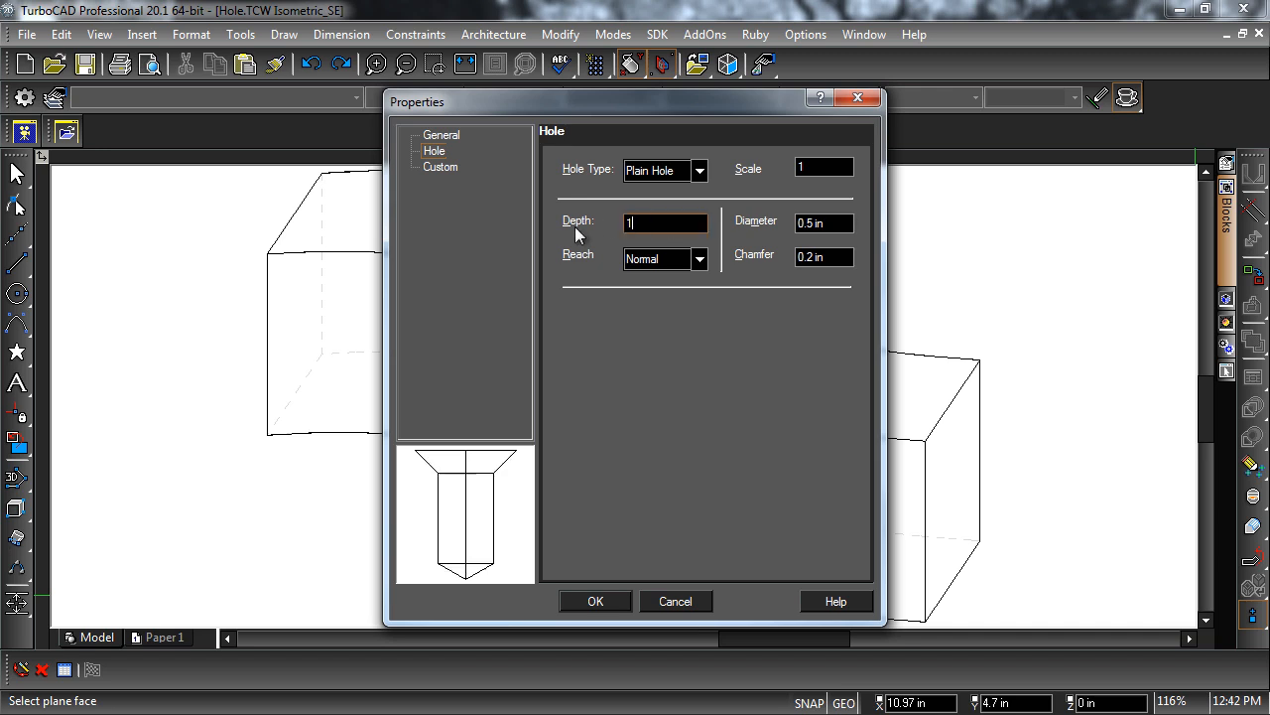
mouse_move(639, 298)
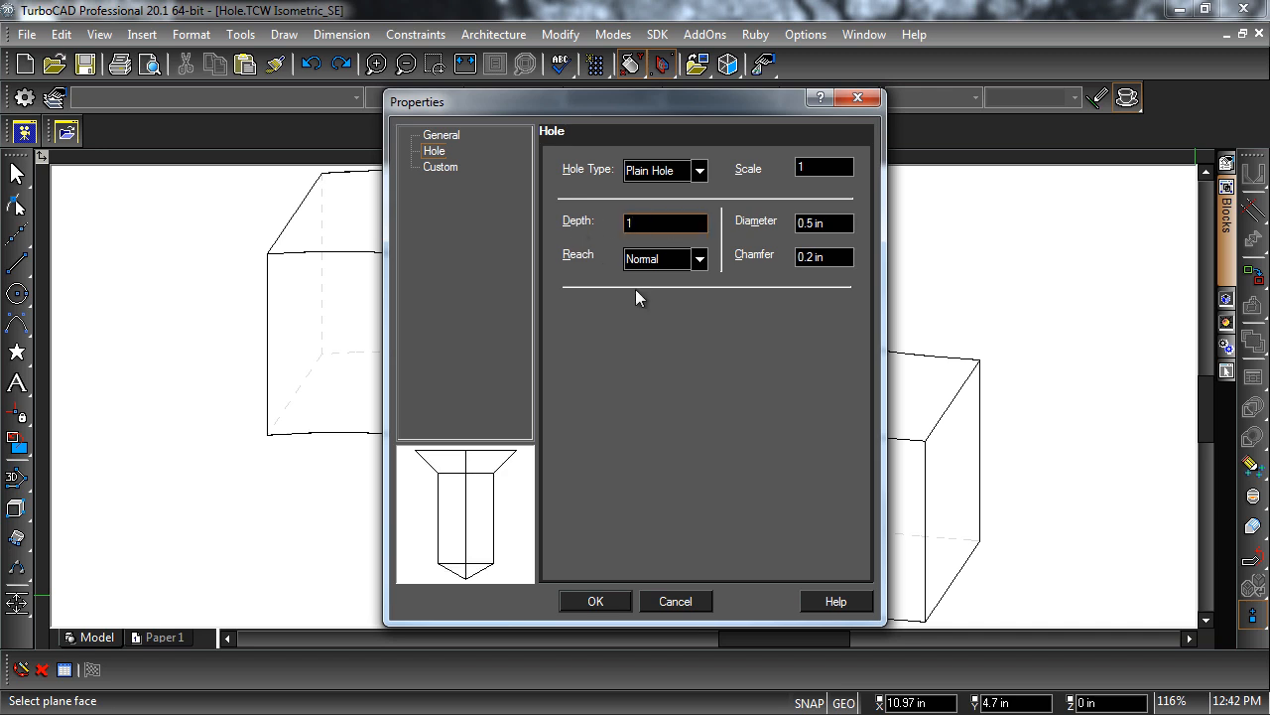
mouse_move(671, 346)
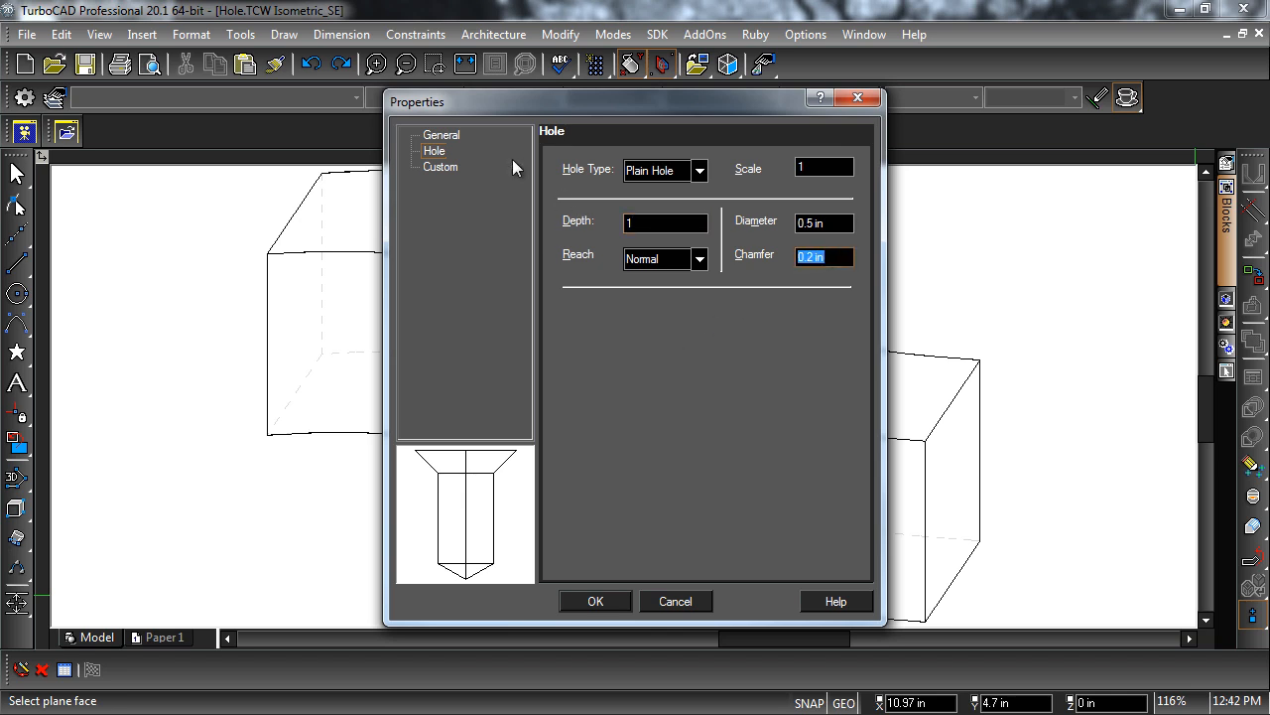
type("0")
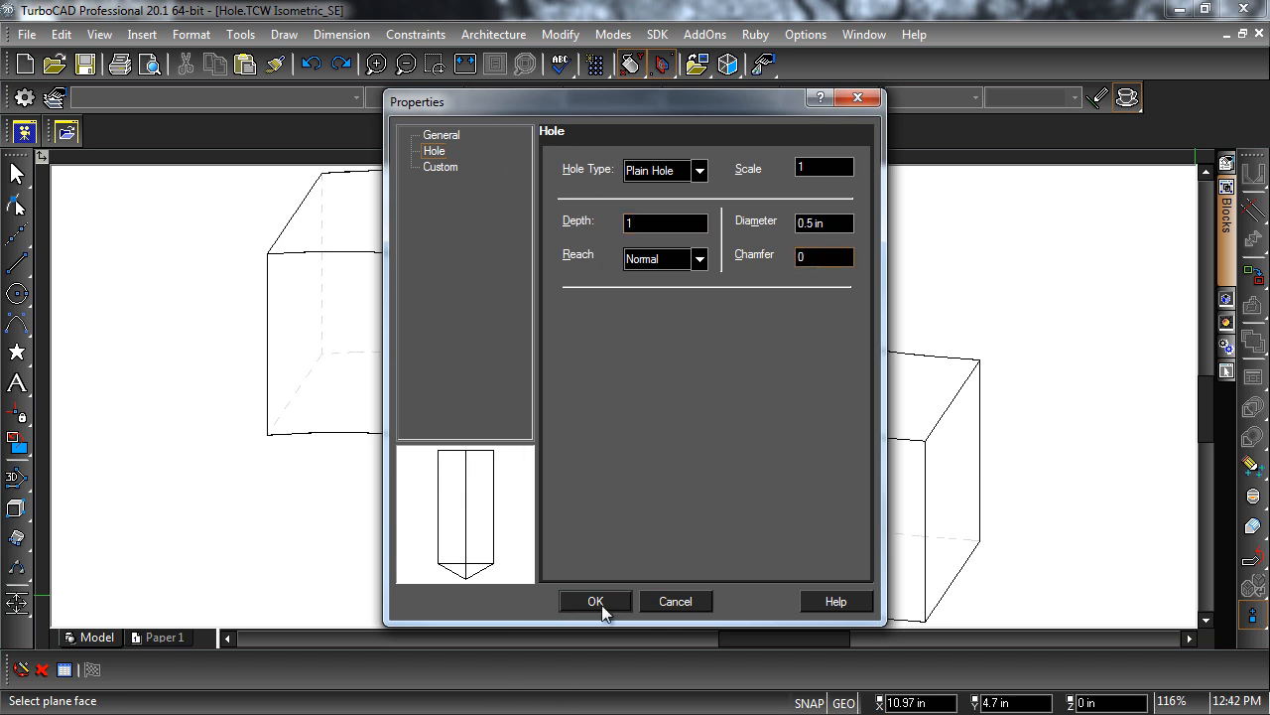
left_click(596, 599)
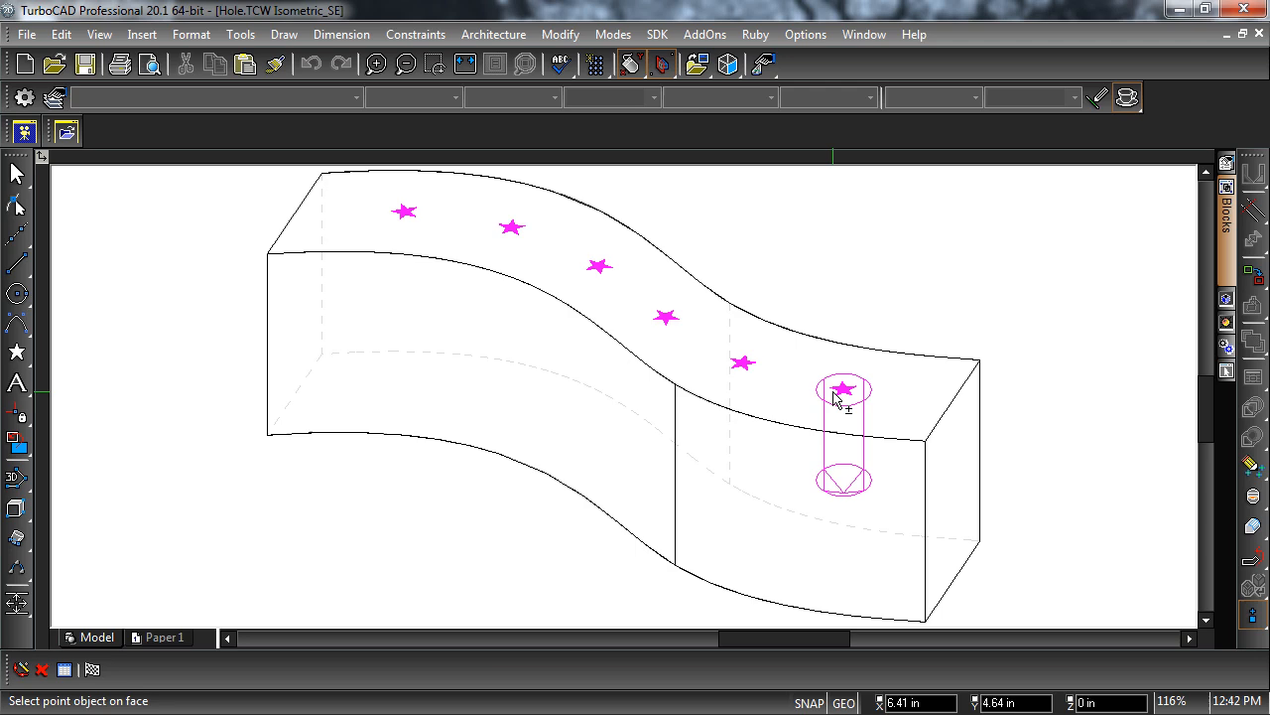
Step: Finish placing the six holes at the star points and bring up one hole's depth for editing
right_click(844, 397)
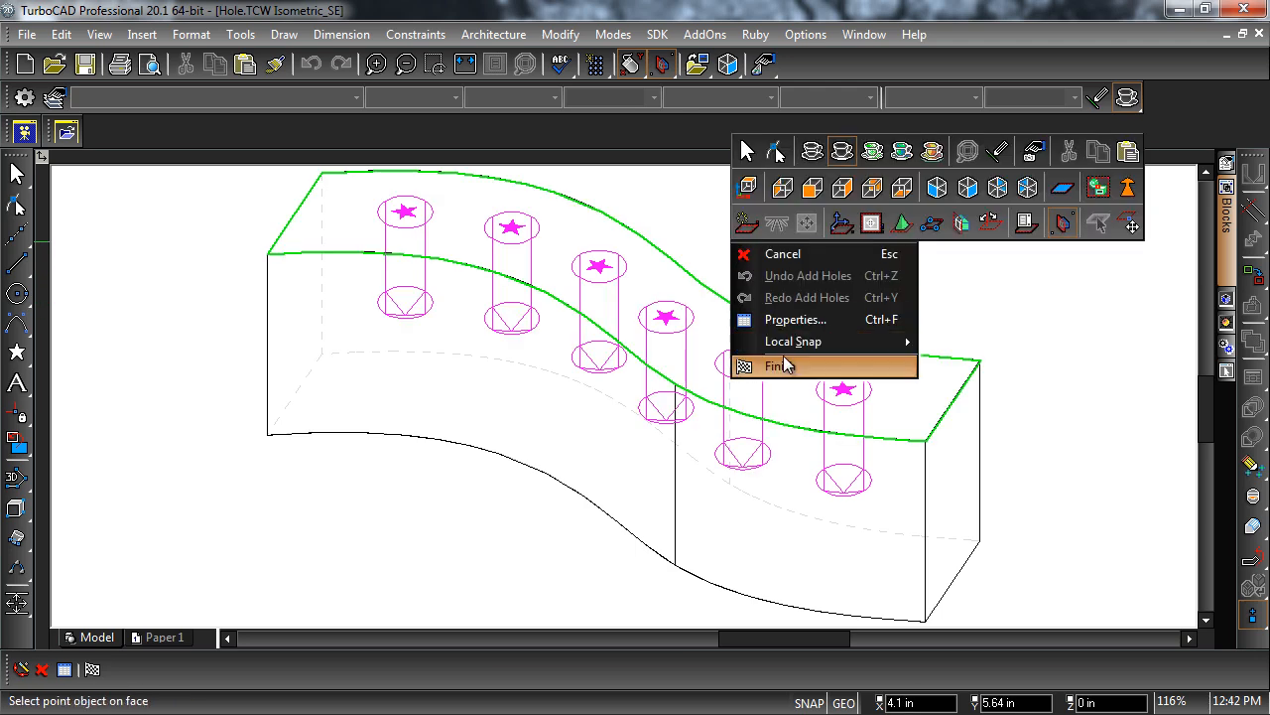
left_click(778, 365)
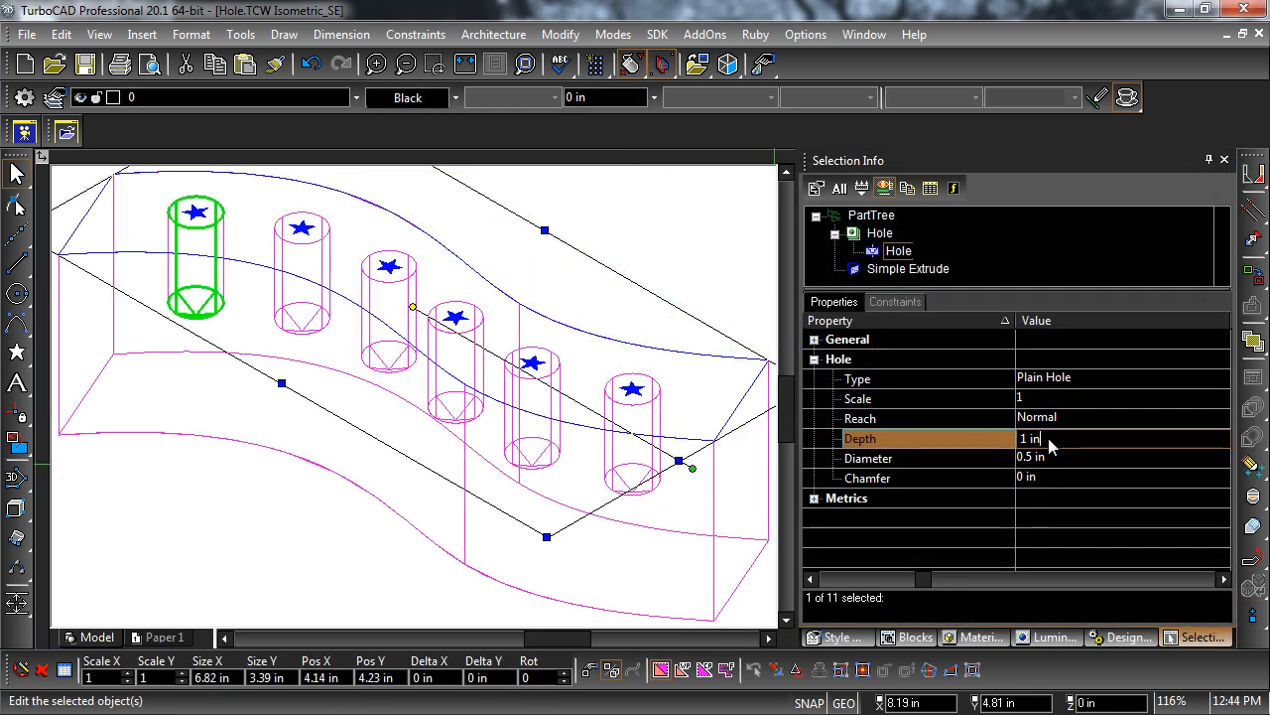
double_click(1030, 438)
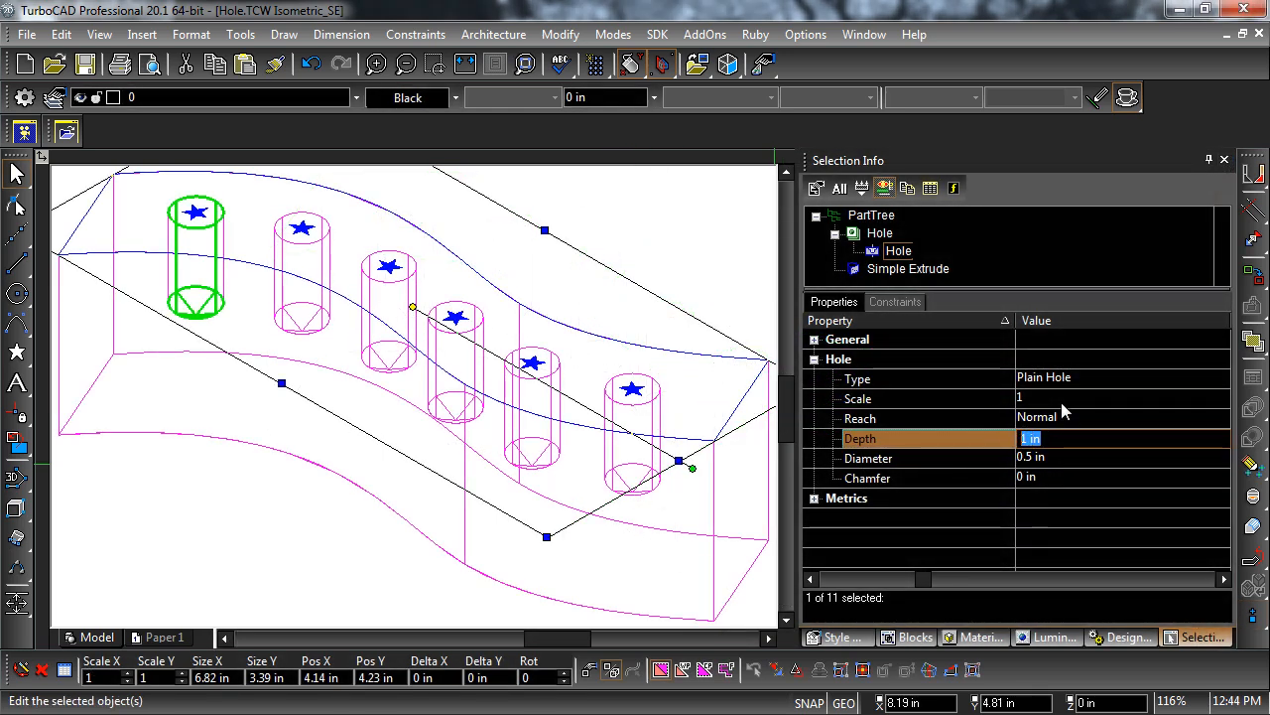